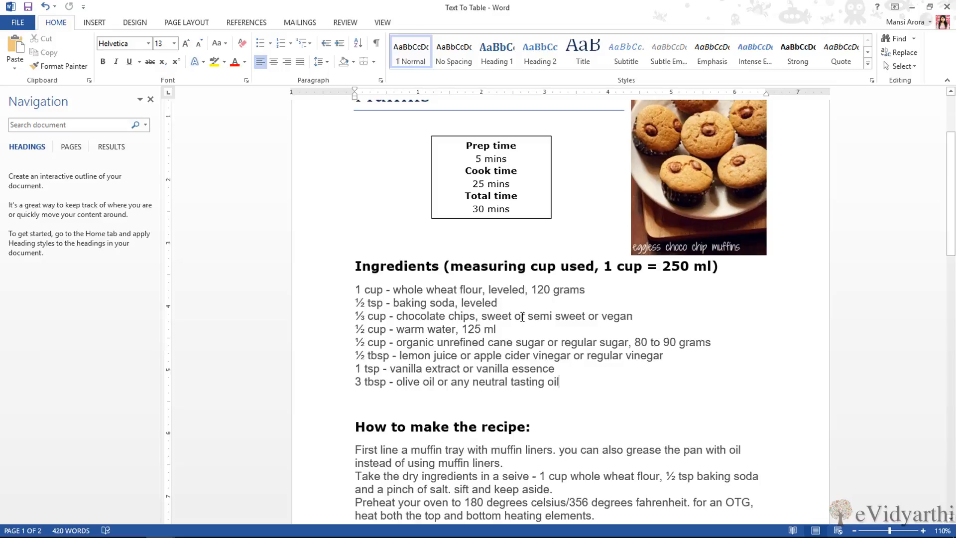
Select the eight dash-separated ingredient lines and choose Insert > Table > Convert Text to Table
drag(355, 289, 711, 342)
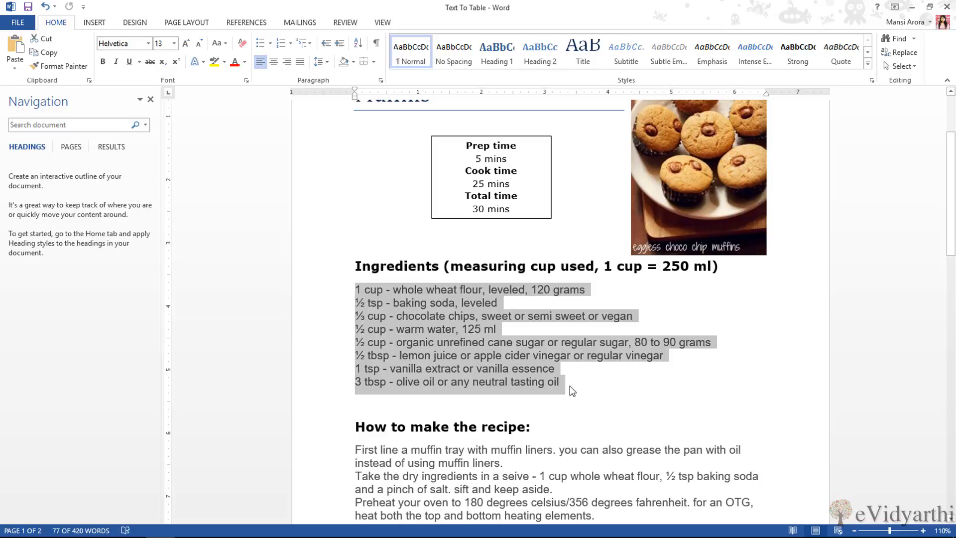
click(386, 290)
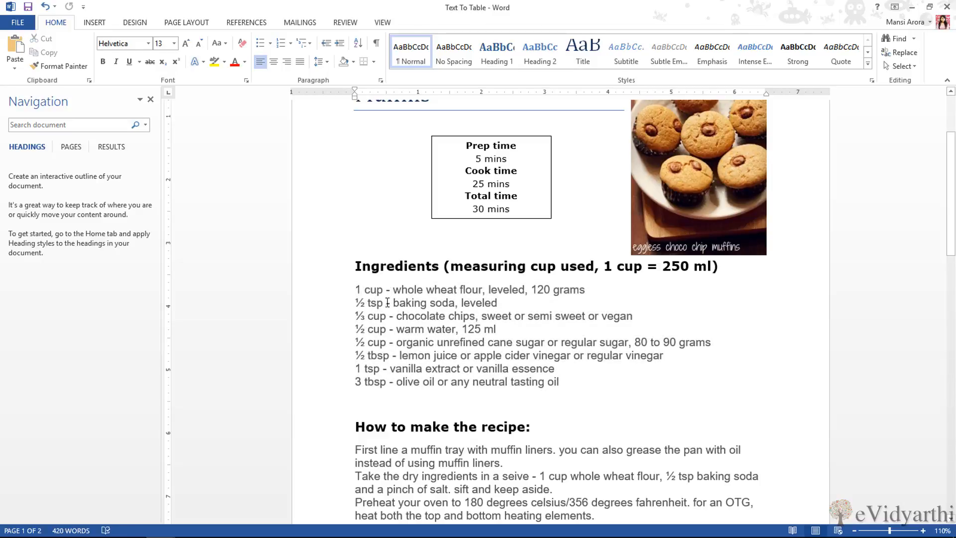
mouse_move(391, 321)
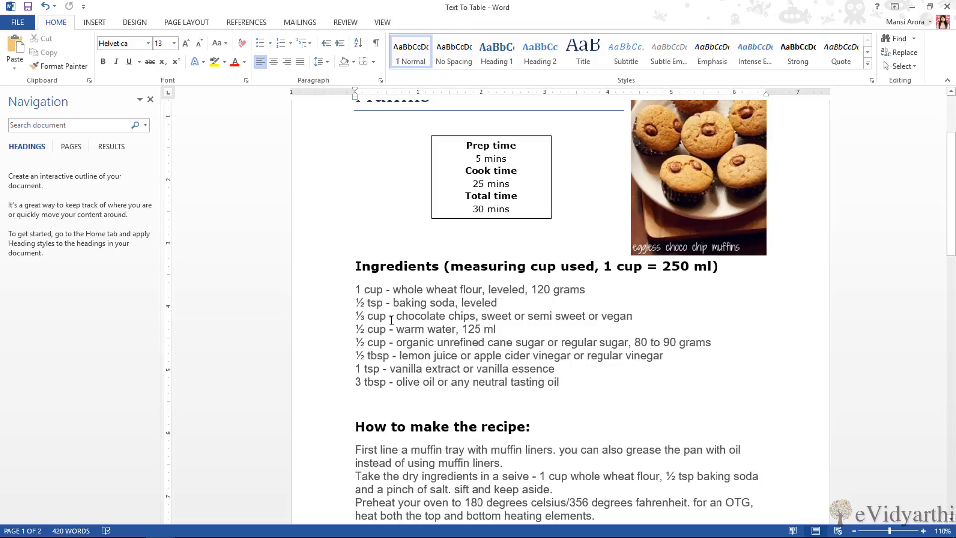
mouse_move(387, 316)
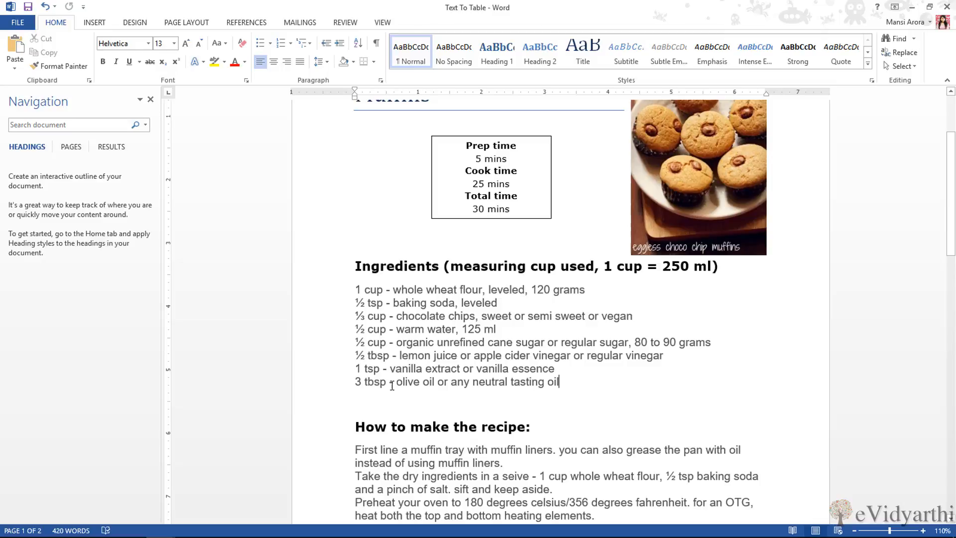
mouse_move(318, 320)
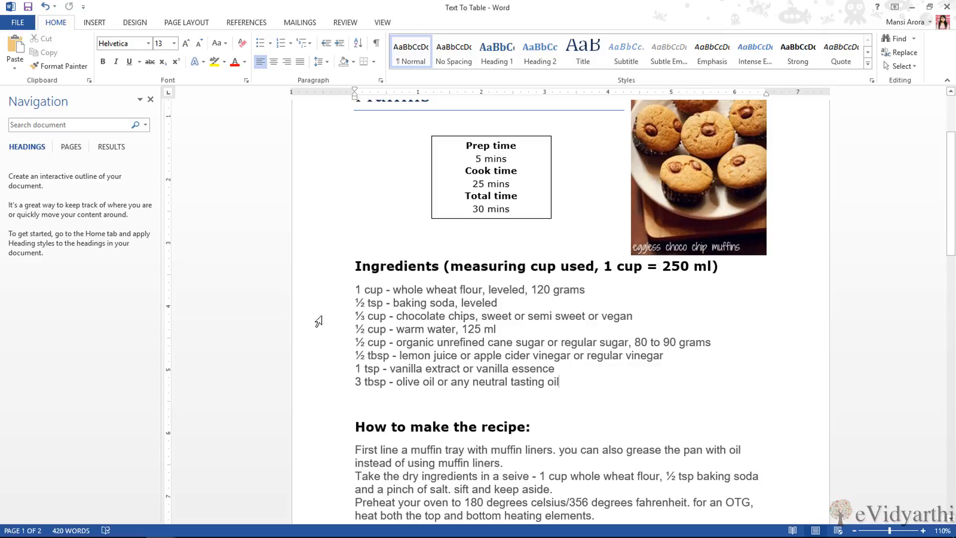
drag(355, 289, 558, 382)
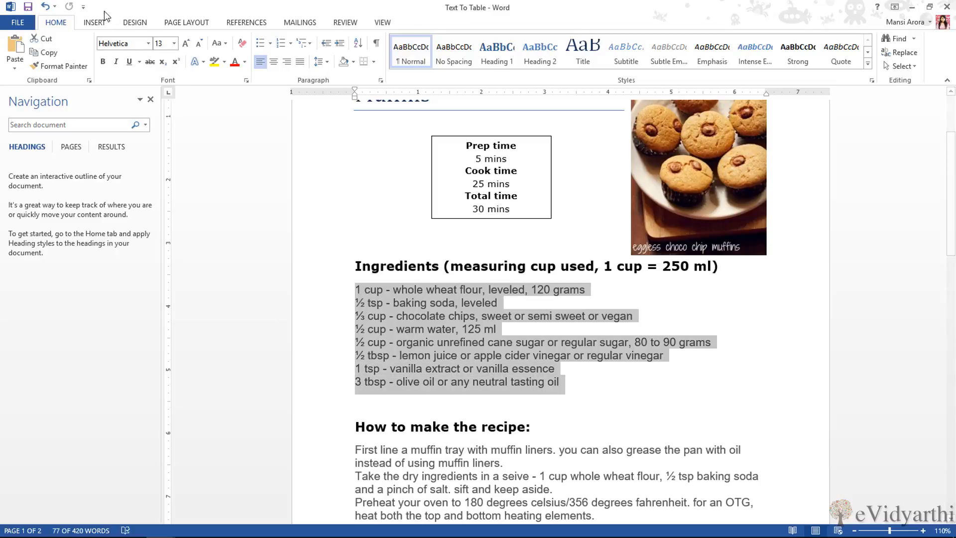
click(97, 22)
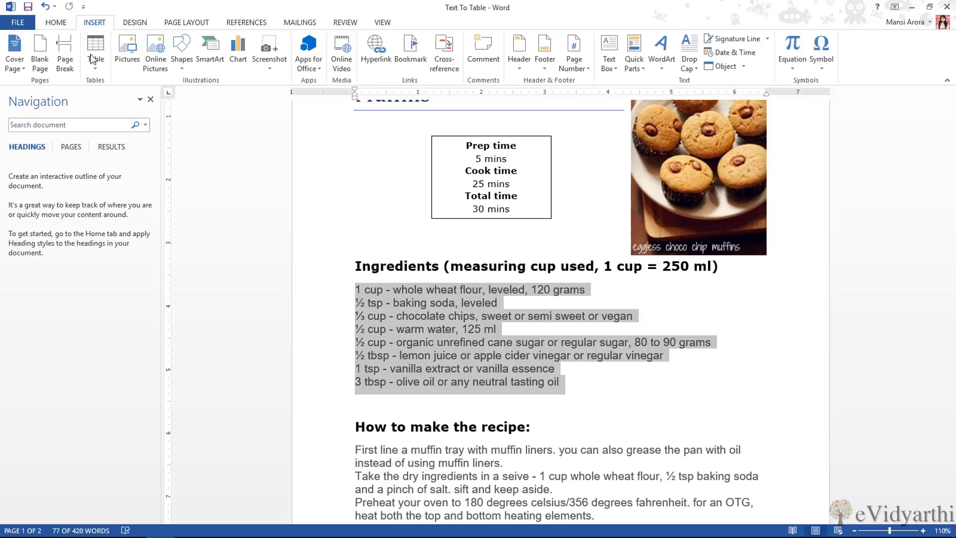
click(95, 46)
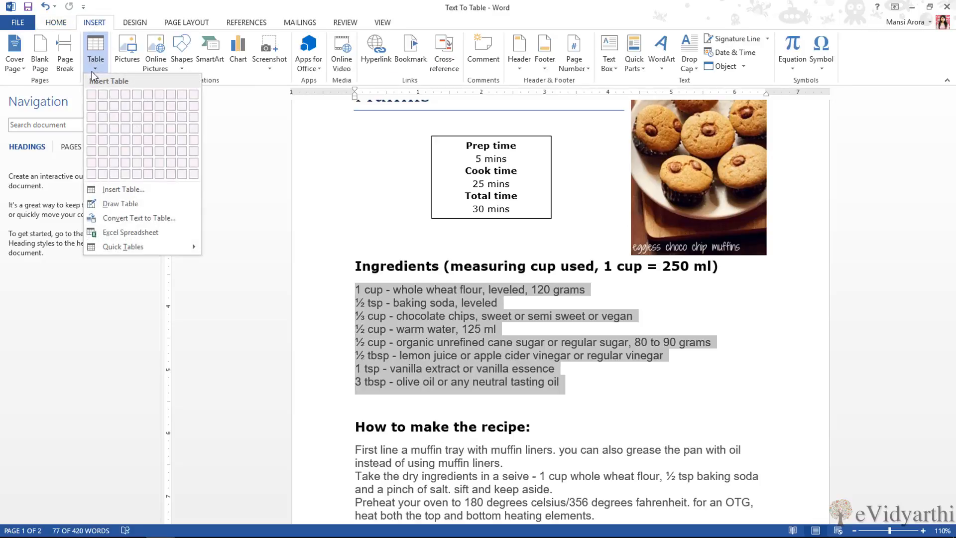
mouse_move(158, 227)
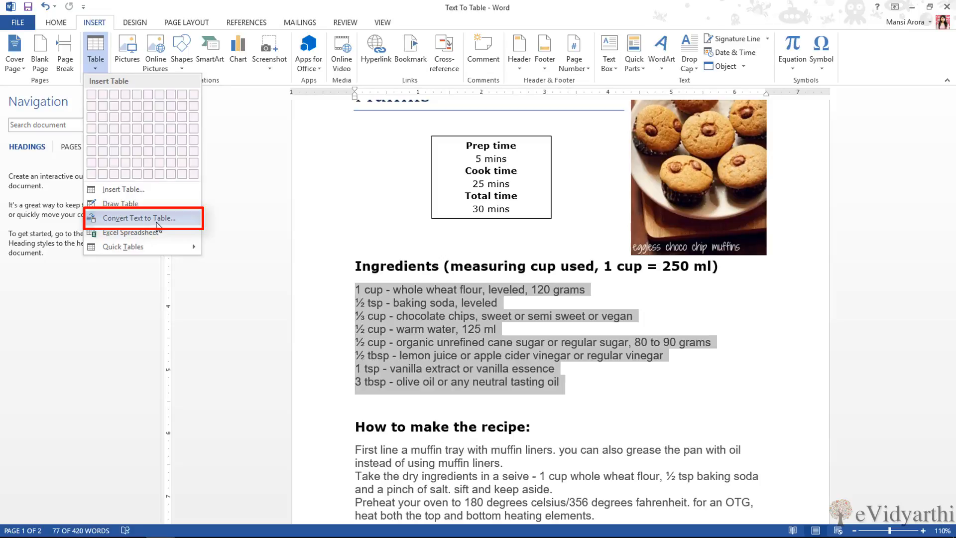
click(141, 218)
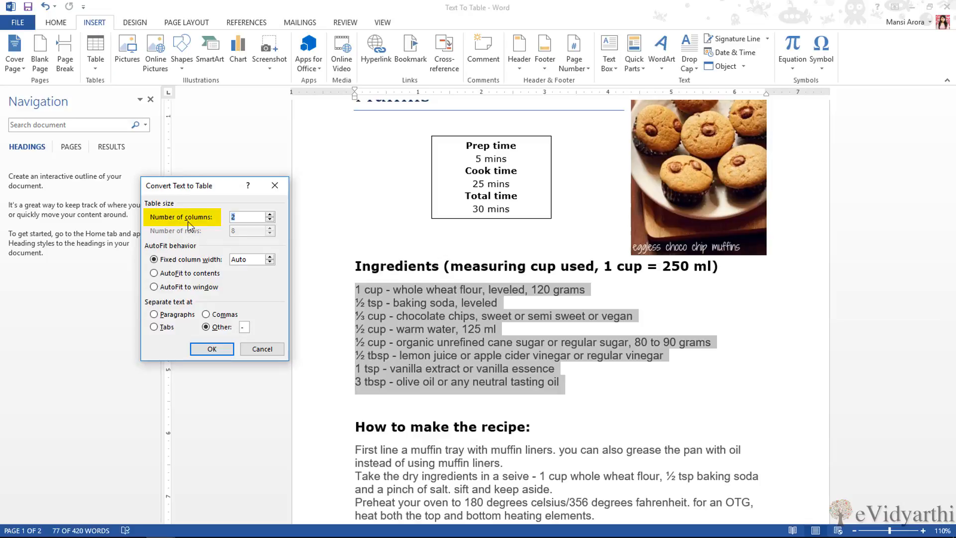
mouse_move(201, 230)
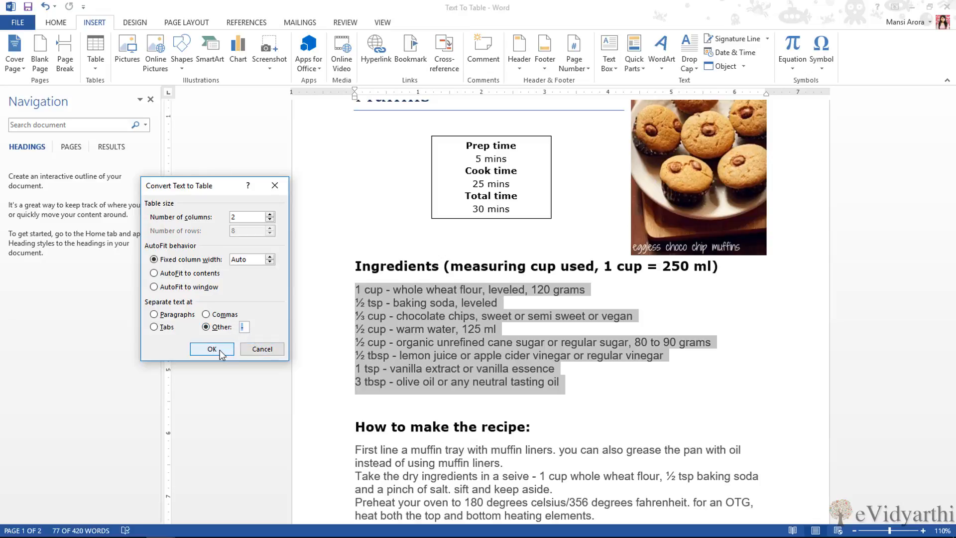
Confirm the two-column conversion, then drag the column divider left to narrow the quantity column
click(212, 349)
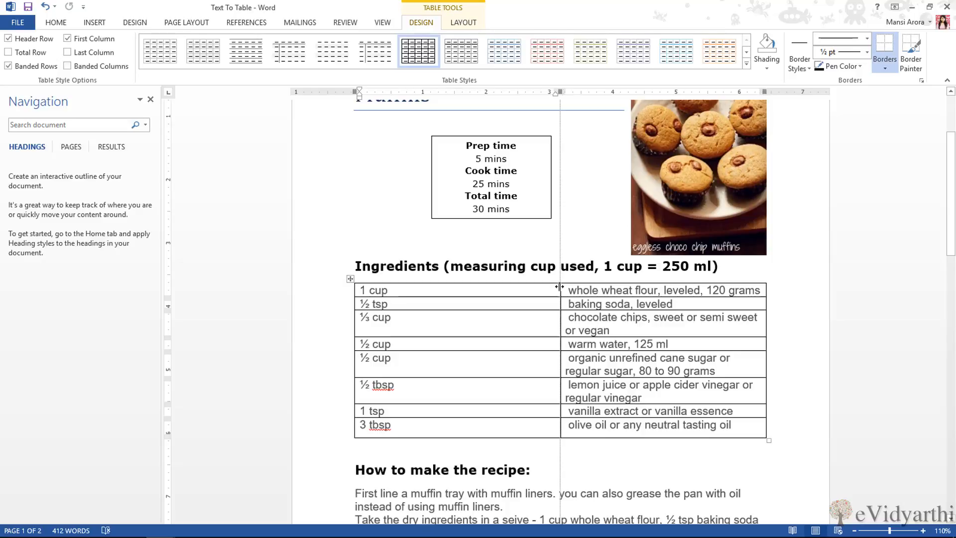
drag(557, 287, 442, 287)
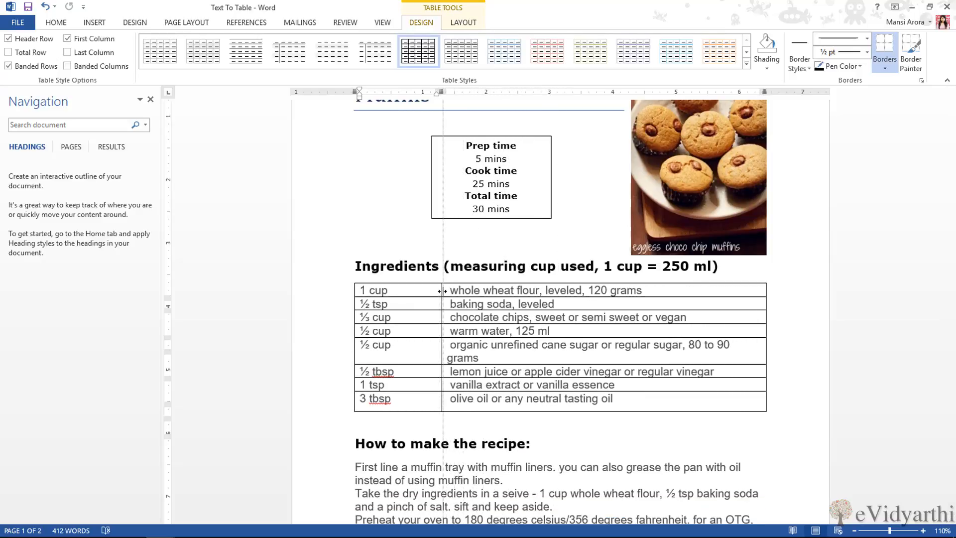